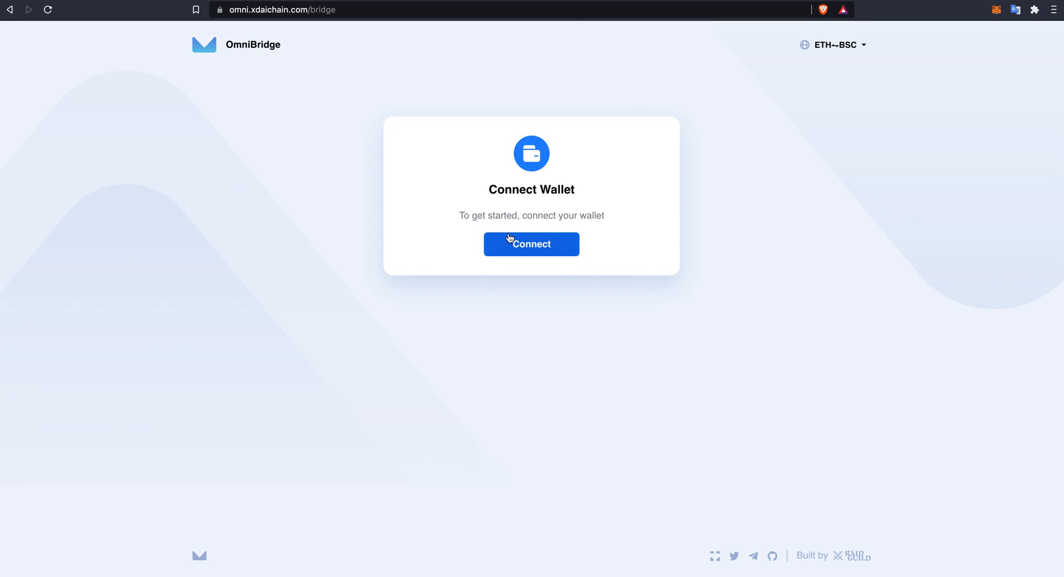
# Step: Connect a MetaMask wallet on ETH Mainnet to OmniBridge
pyautogui.click(531, 244)
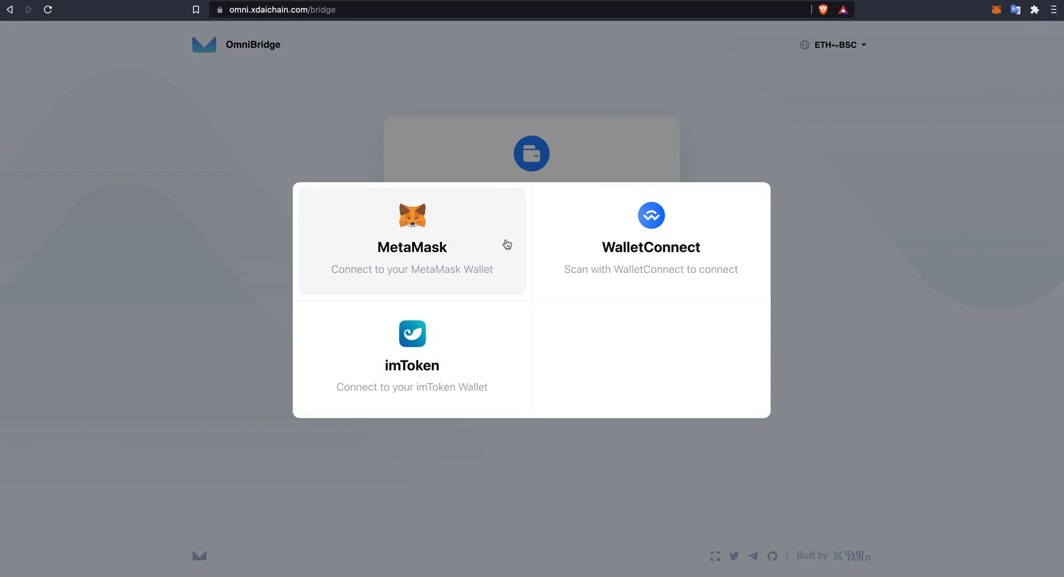
pyautogui.click(412, 241)
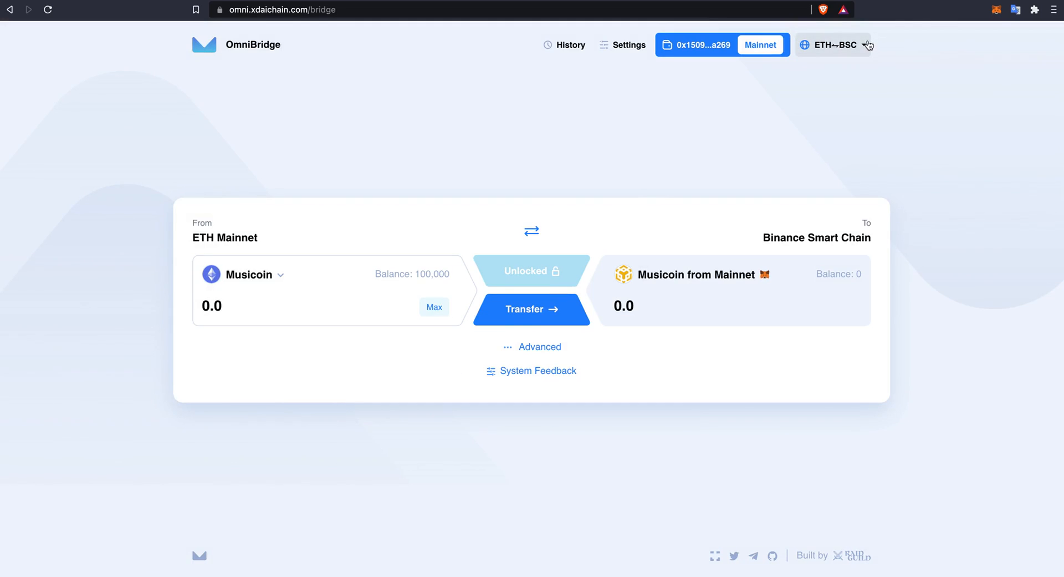
pyautogui.click(834, 45)
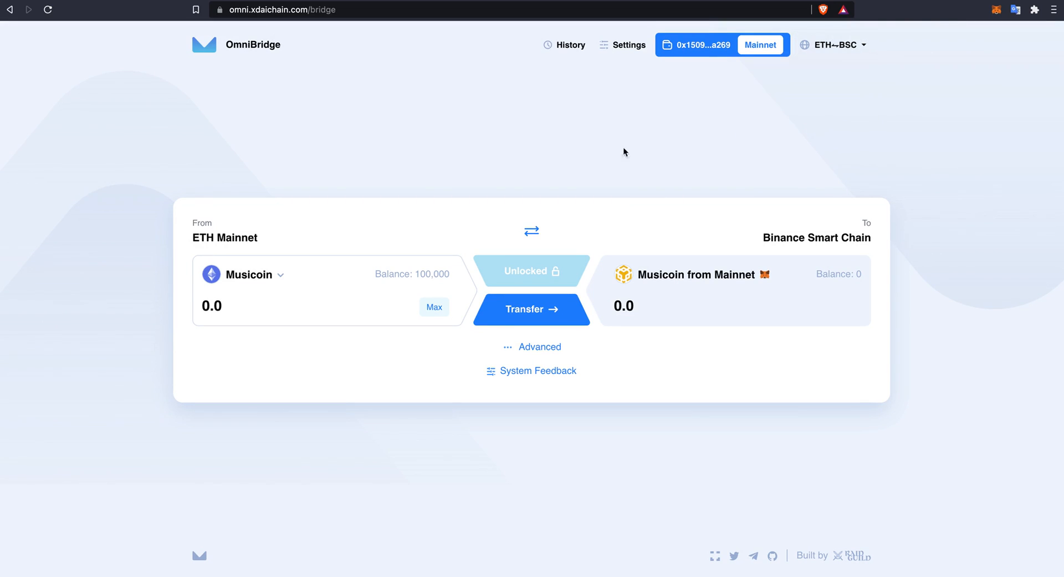
pyautogui.moveTo(192, 225)
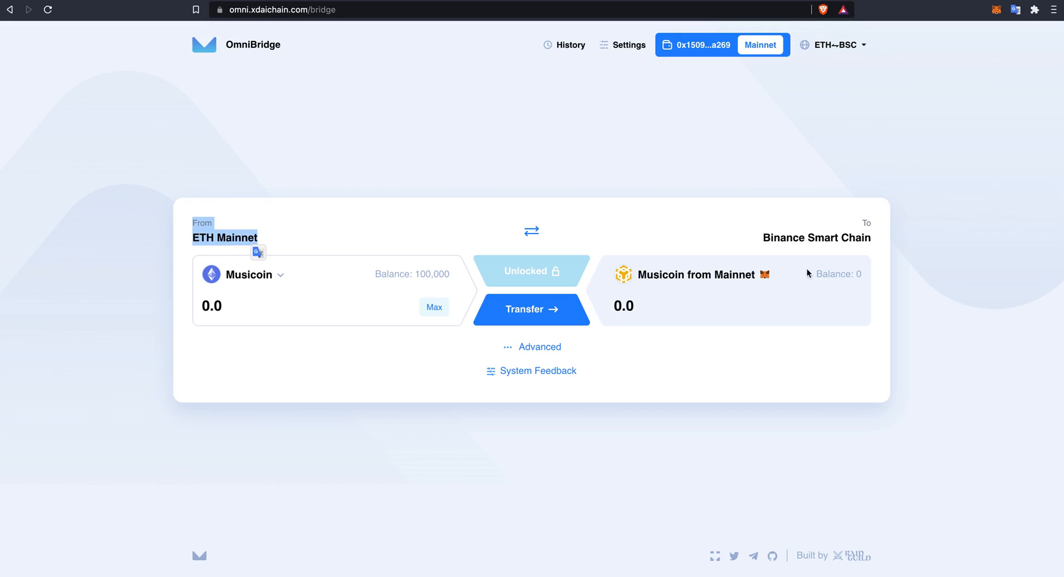
pyautogui.moveTo(531, 231)
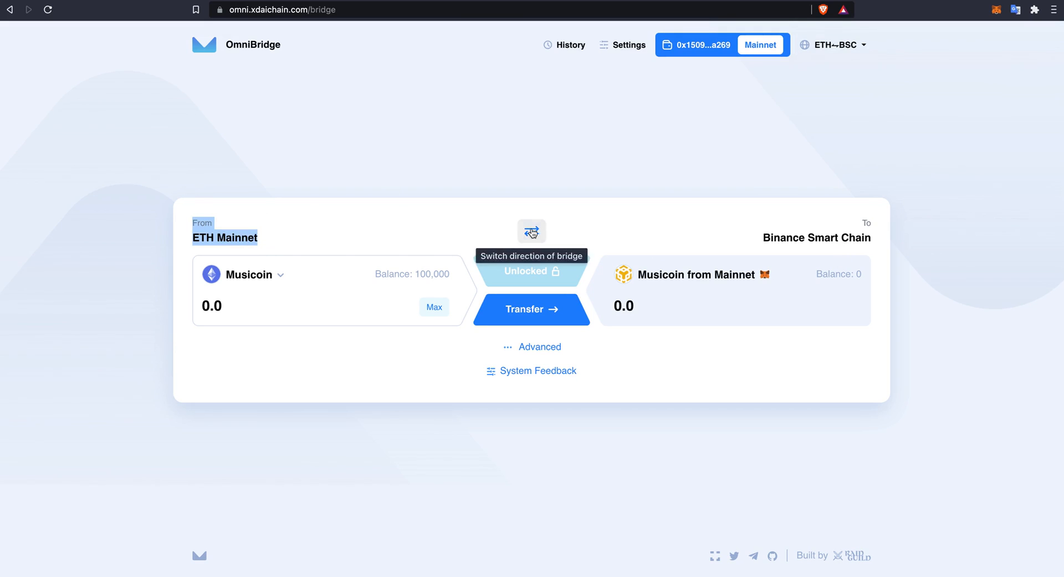
pyautogui.click(532, 231)
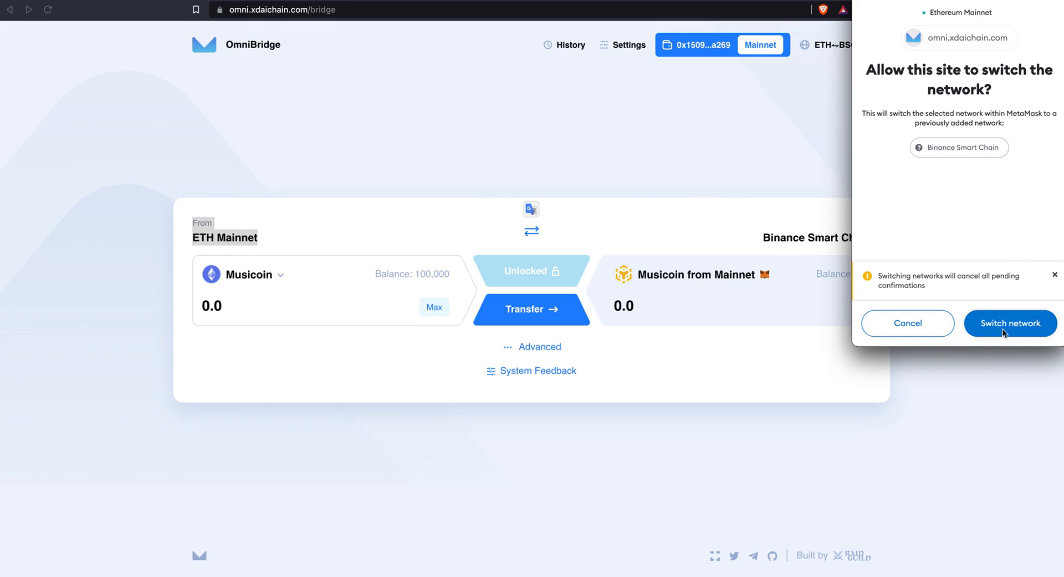
pyautogui.click(1010, 323)
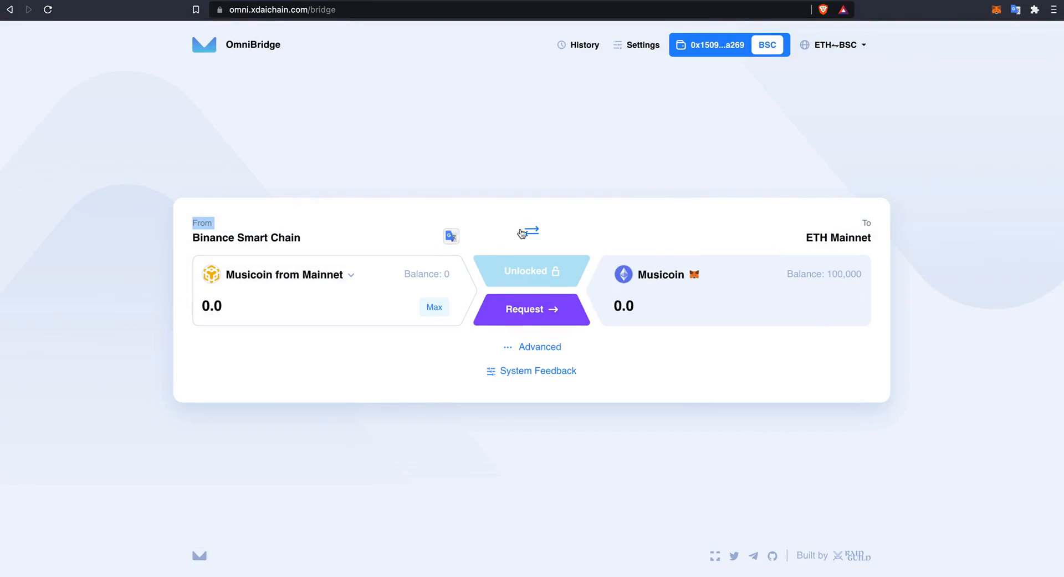
pyautogui.click(530, 230)
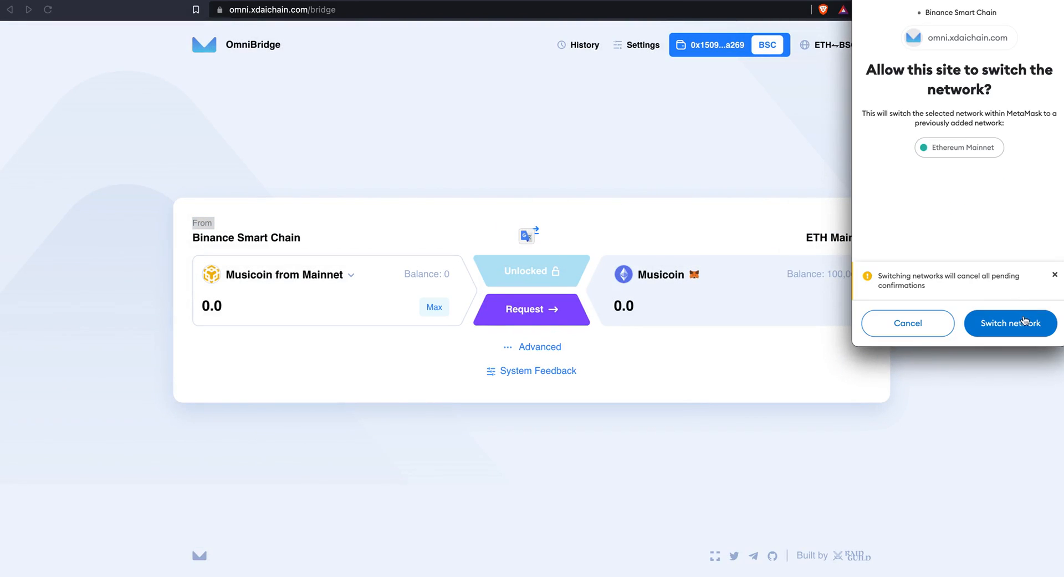
pyautogui.click(1011, 324)
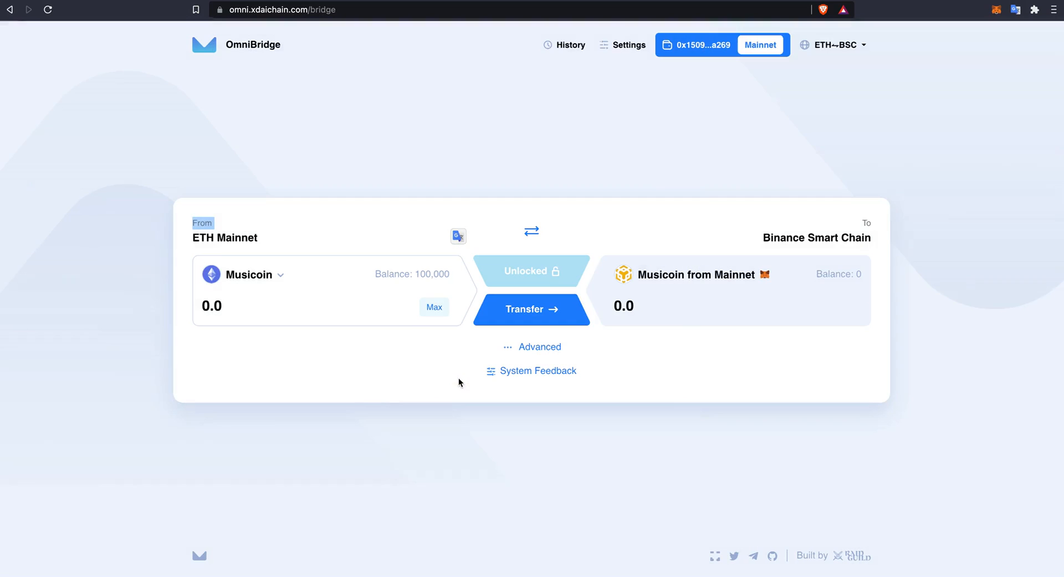
pyautogui.moveTo(306, 274)
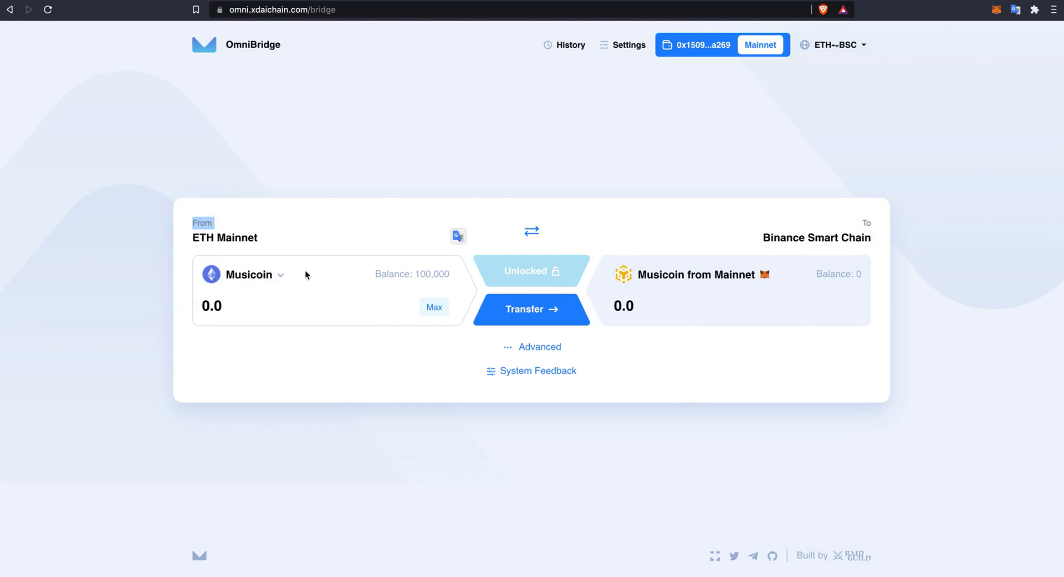
# Step: Select MUSIC, enter the full 100,000 balance, and approve Musicoin spending in MetaMask
pyautogui.click(249, 274)
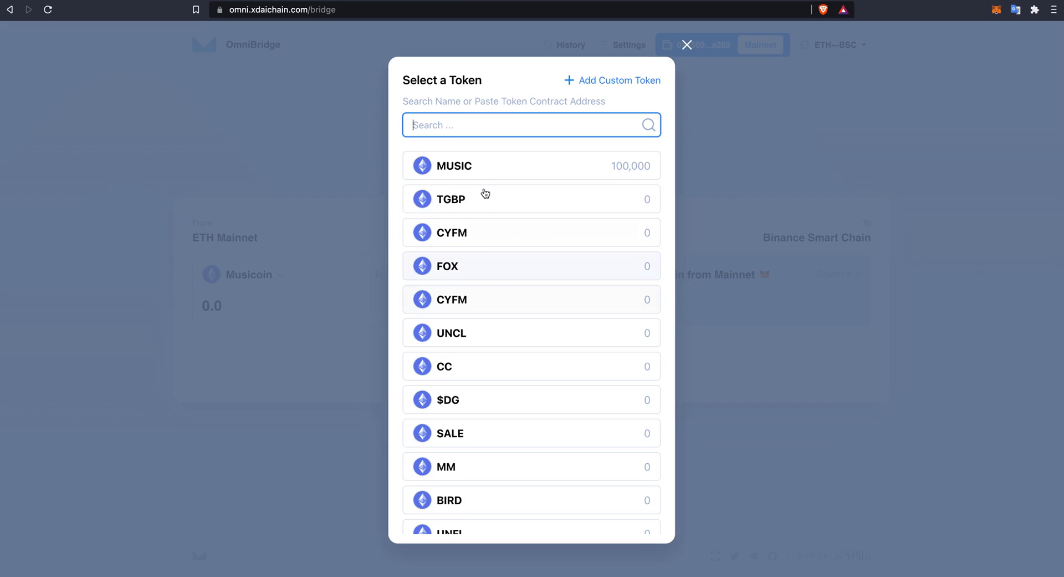
pyautogui.click(688, 44)
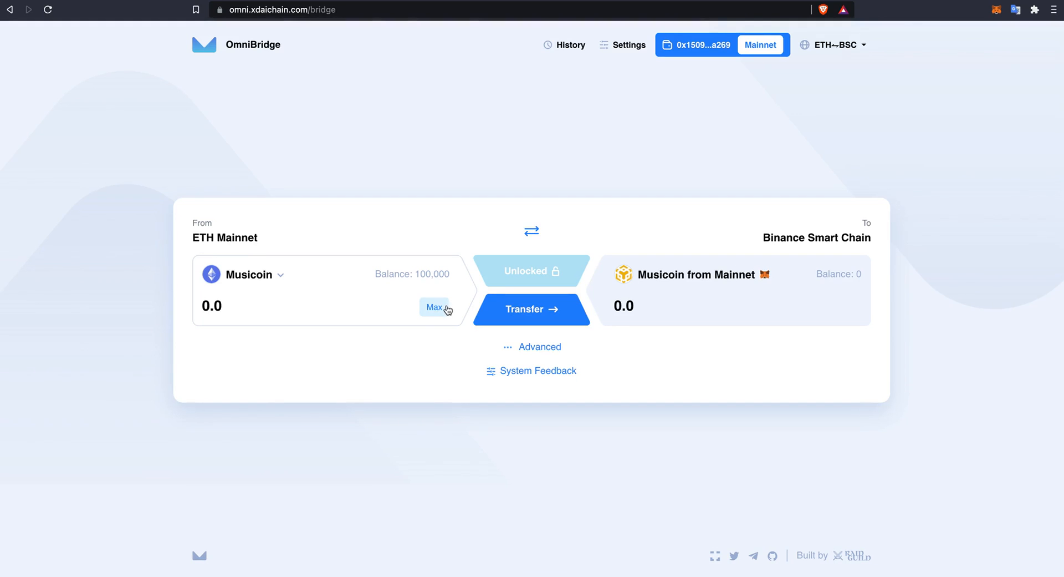
pyautogui.click(434, 307)
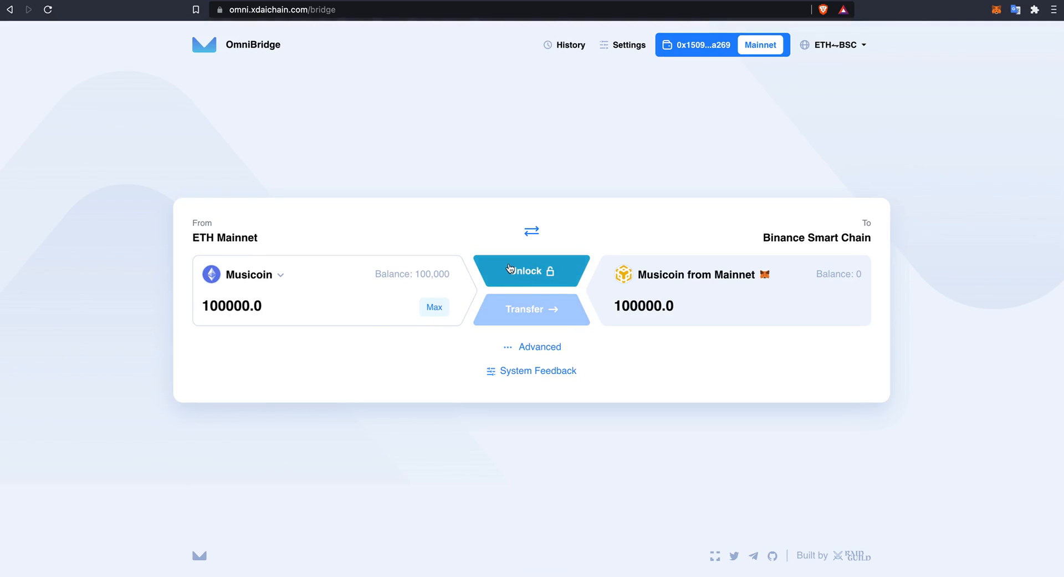
pyautogui.click(531, 270)
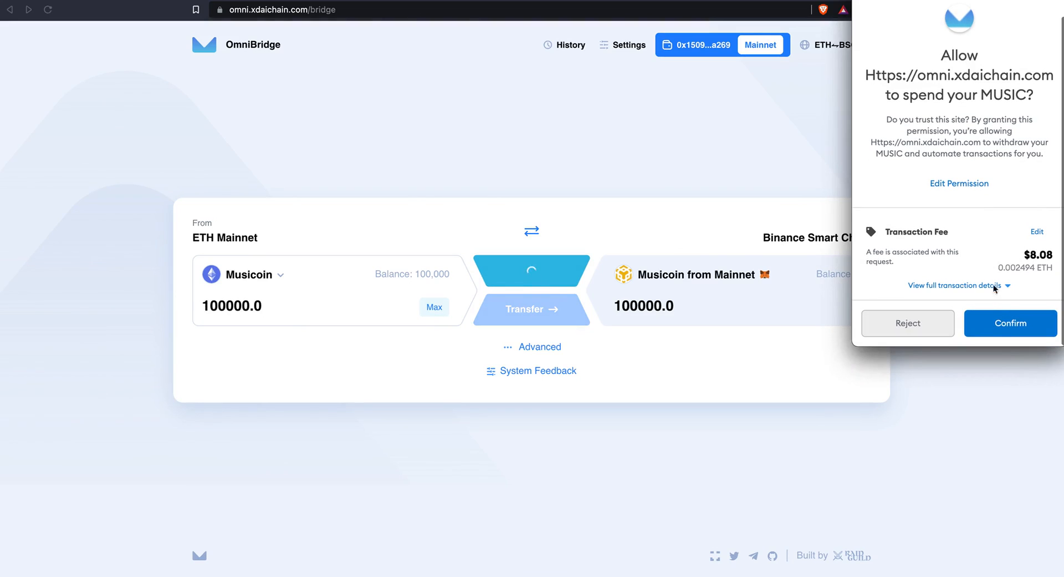
pyautogui.click(1010, 323)
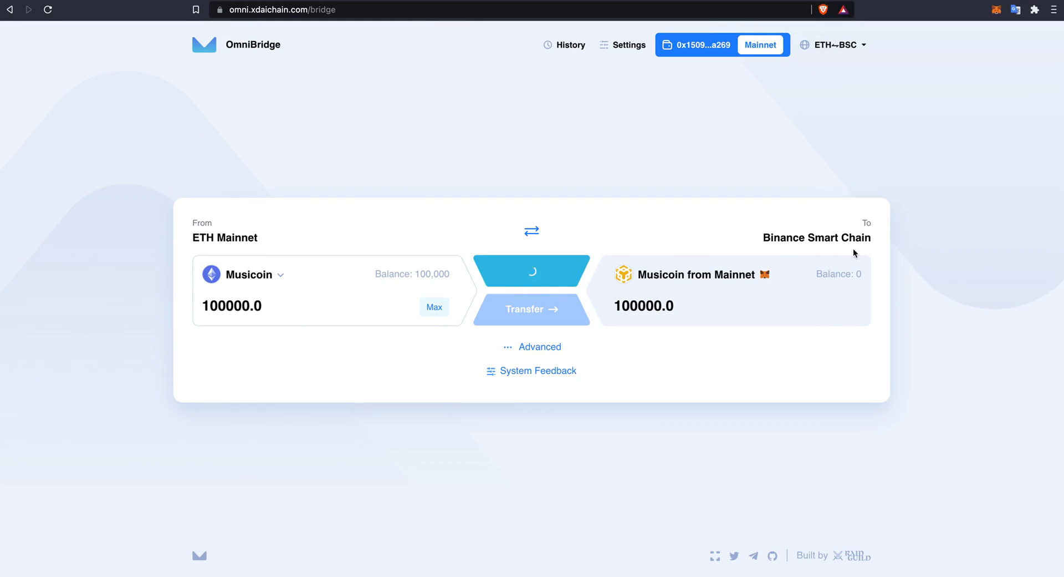
pyautogui.moveTo(722, 209)
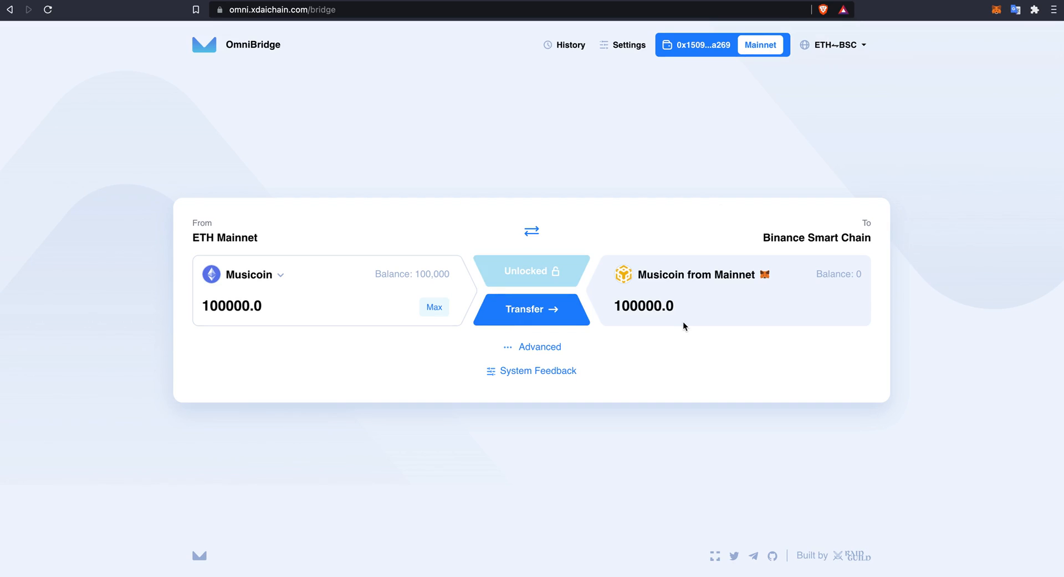
pyautogui.moveTo(570, 307)
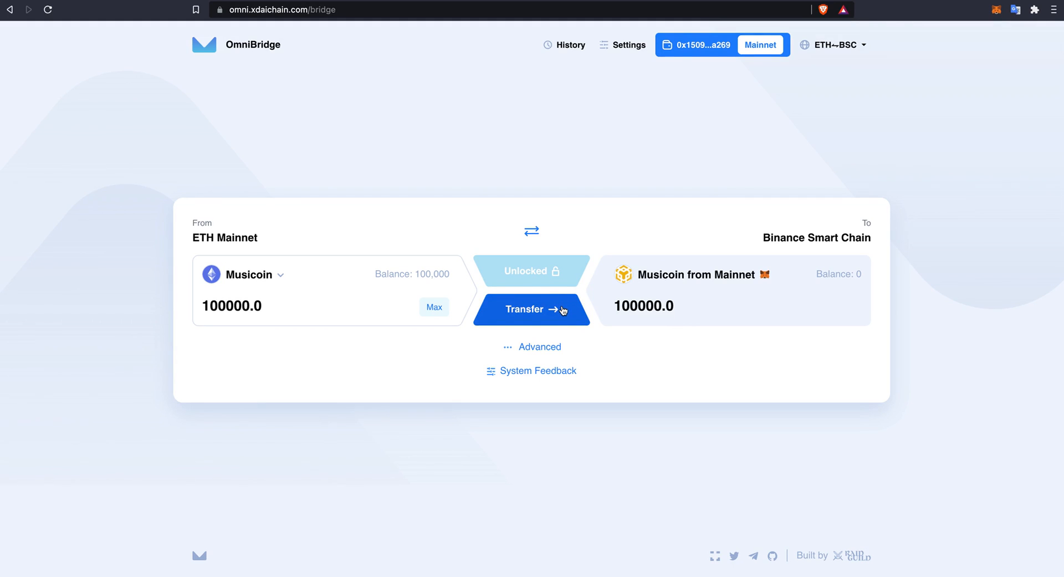
# Step: Transfer the 100,000 MUSIC to Binance Smart Chain, confirming the relay transaction in MetaMask
pyautogui.click(531, 309)
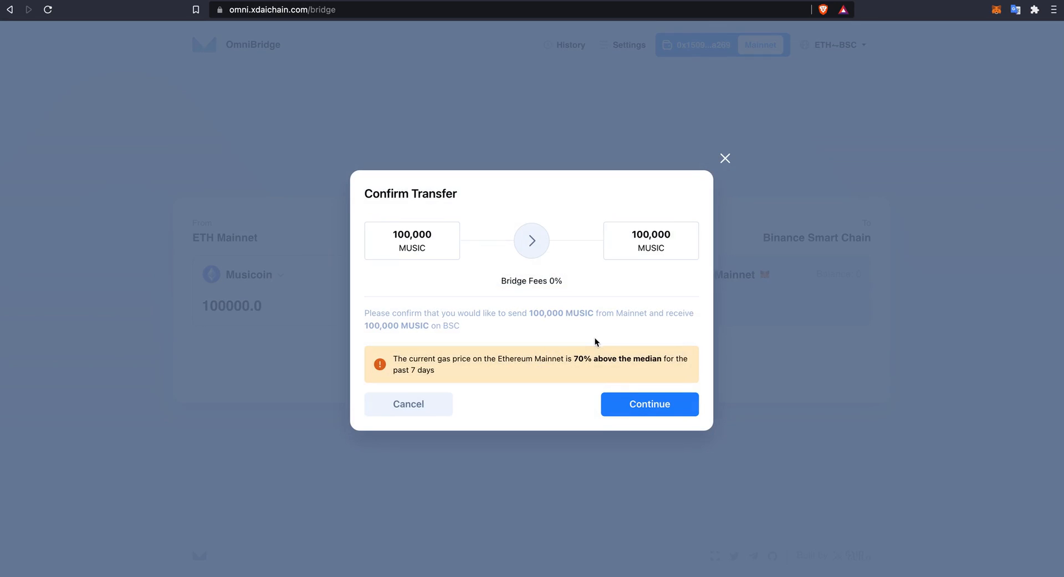
pyautogui.moveTo(560, 261)
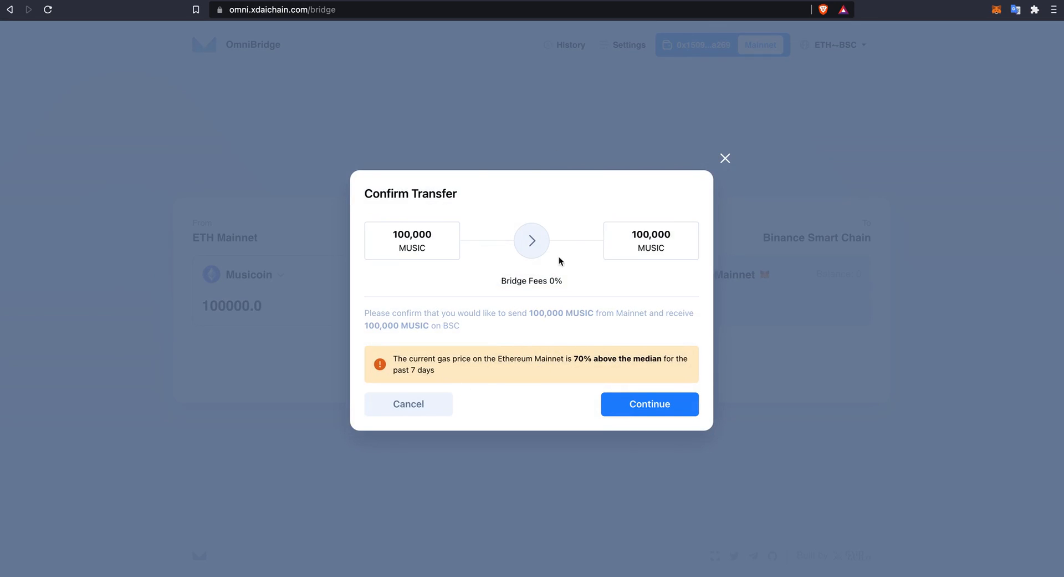
pyautogui.click(650, 403)
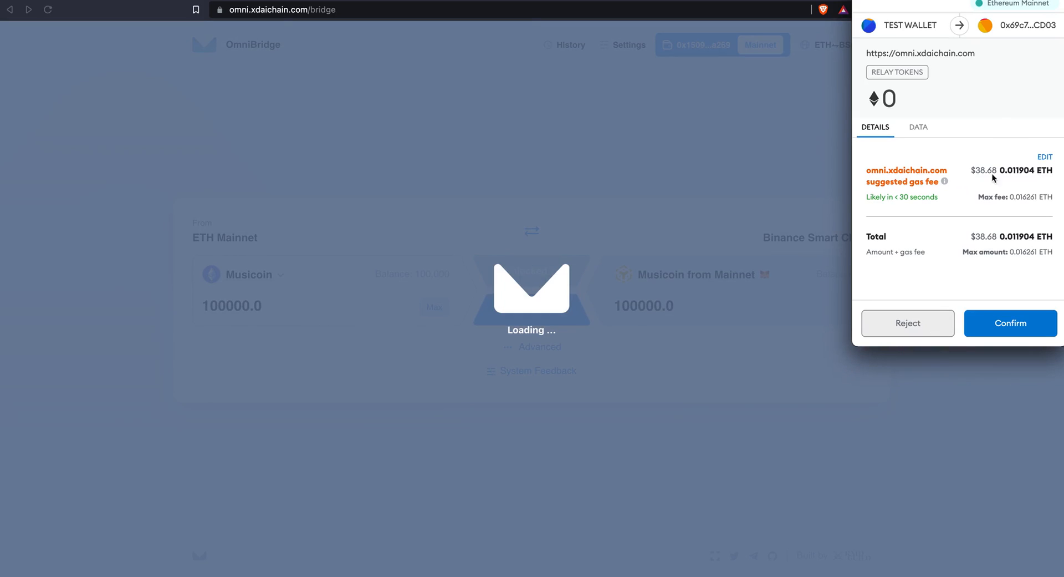
pyautogui.moveTo(891, 130)
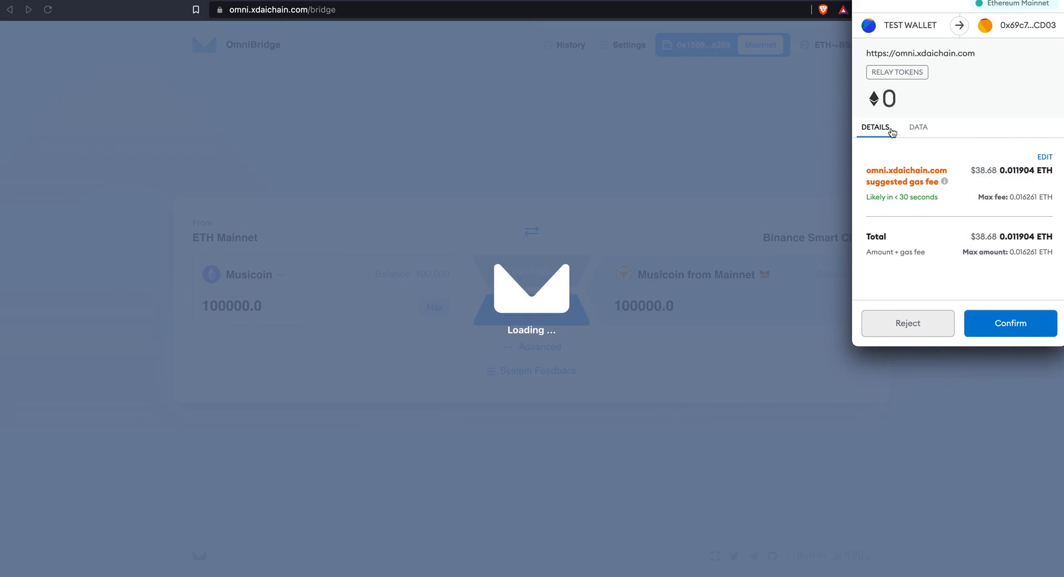
pyautogui.moveTo(1021, 338)
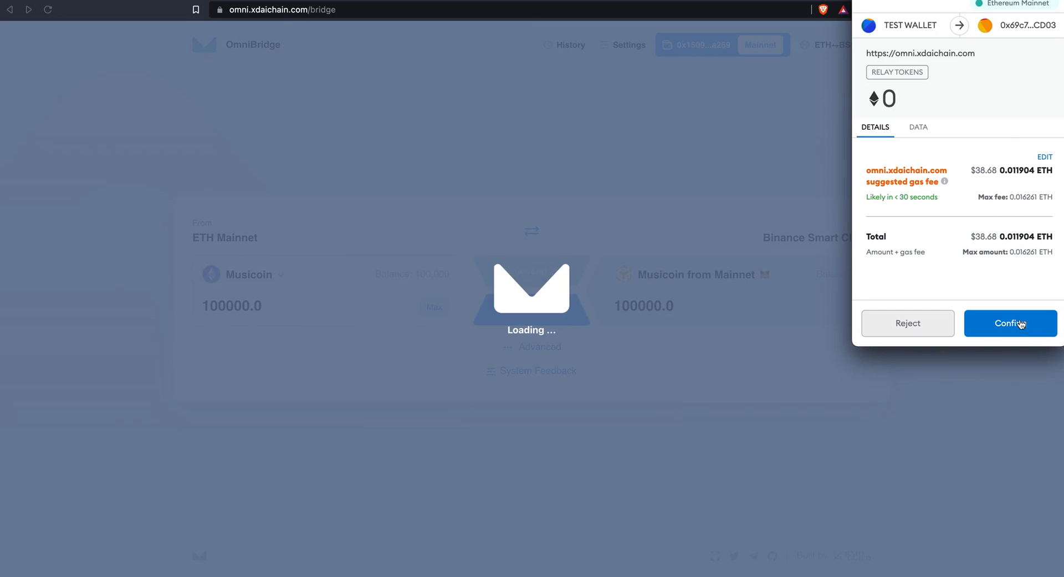
pyautogui.click(1010, 323)
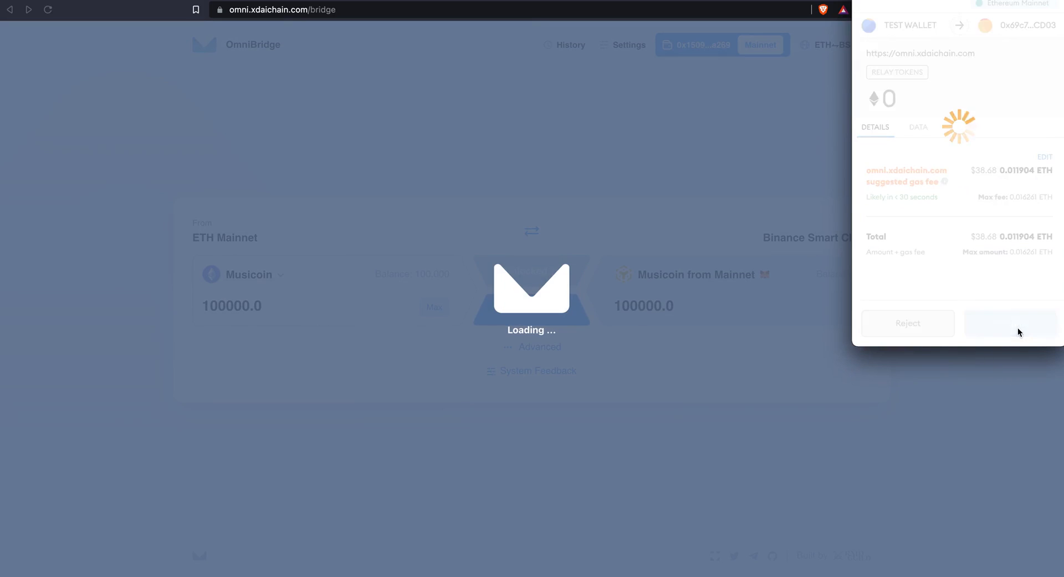
pyautogui.click(1011, 323)
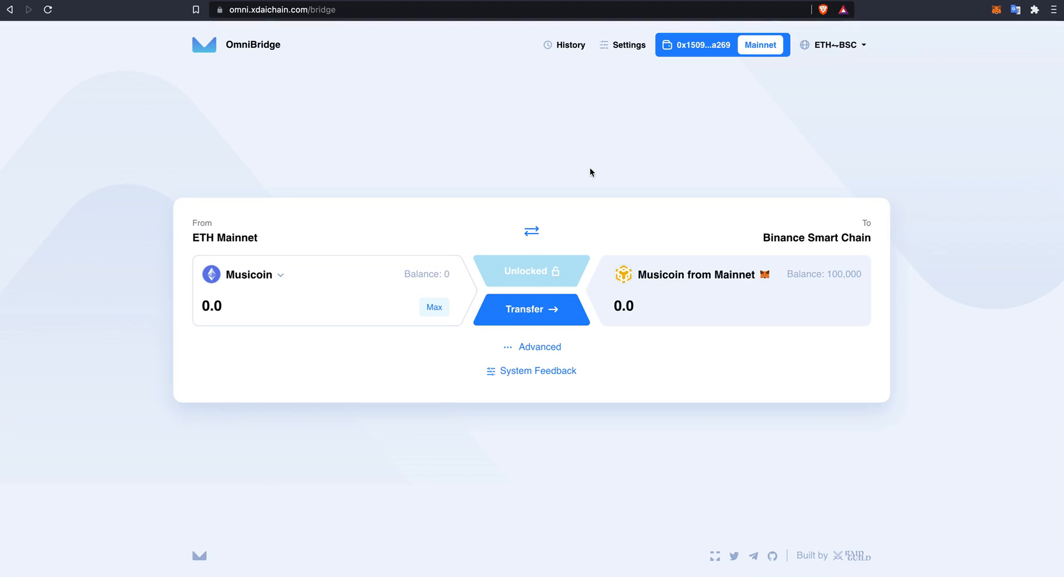
pyautogui.moveTo(801, 288)
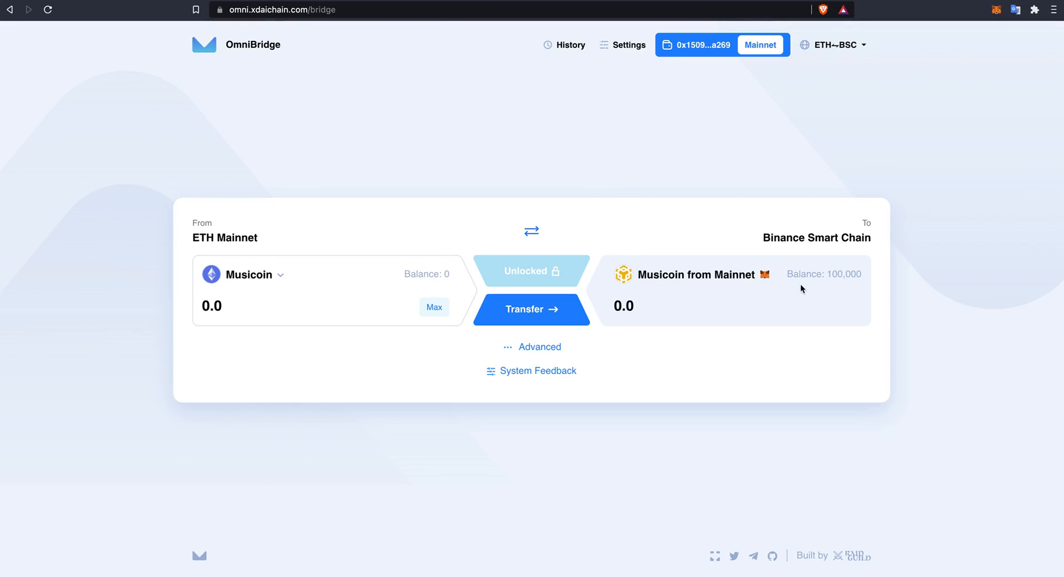
# Step: Reverse direction, switch to Binance Smart Chain, and send 100,000 MUSIC back toward Mainnet
pyautogui.moveTo(789, 274); pyautogui.dragTo(861, 274)
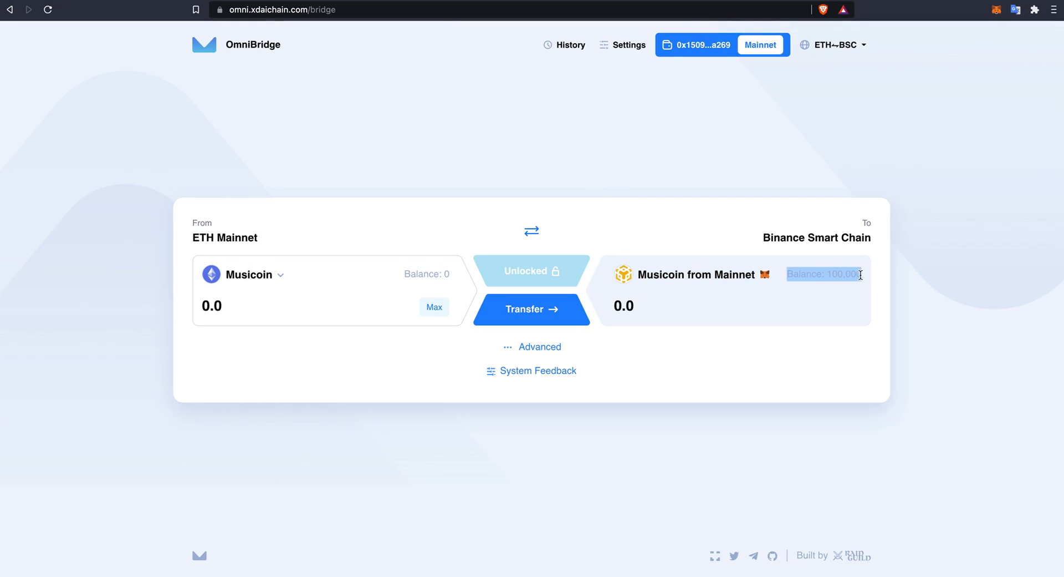
pyautogui.click(532, 231)
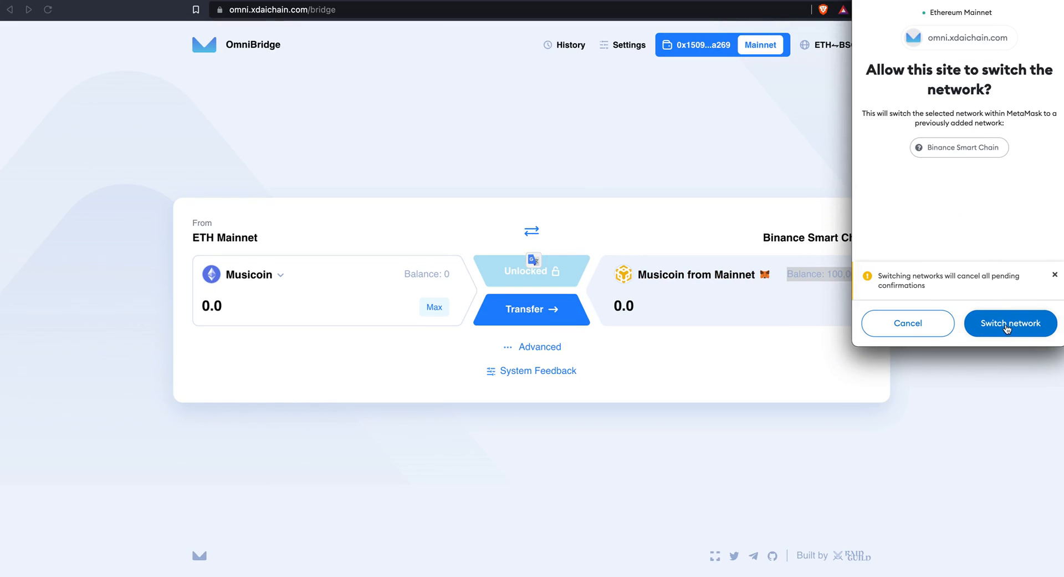
pyautogui.click(1011, 322)
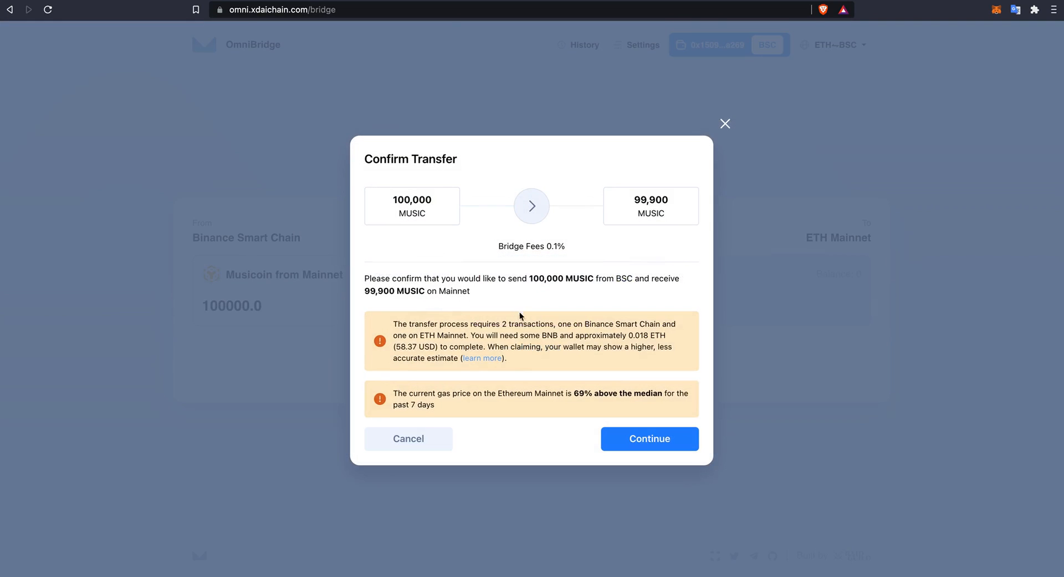
pyautogui.doubleClick(554, 246)
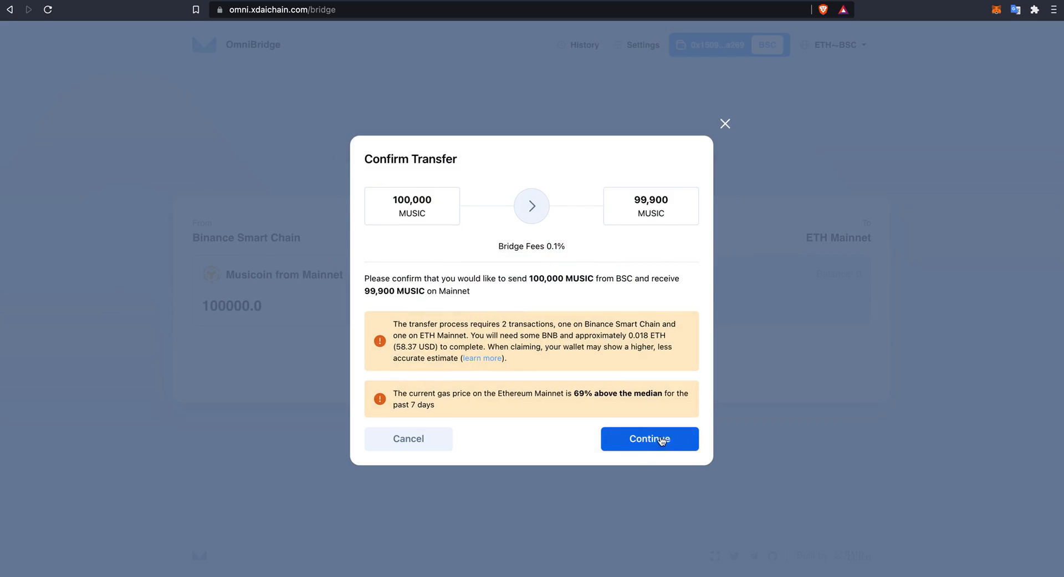
pyautogui.click(650, 438)
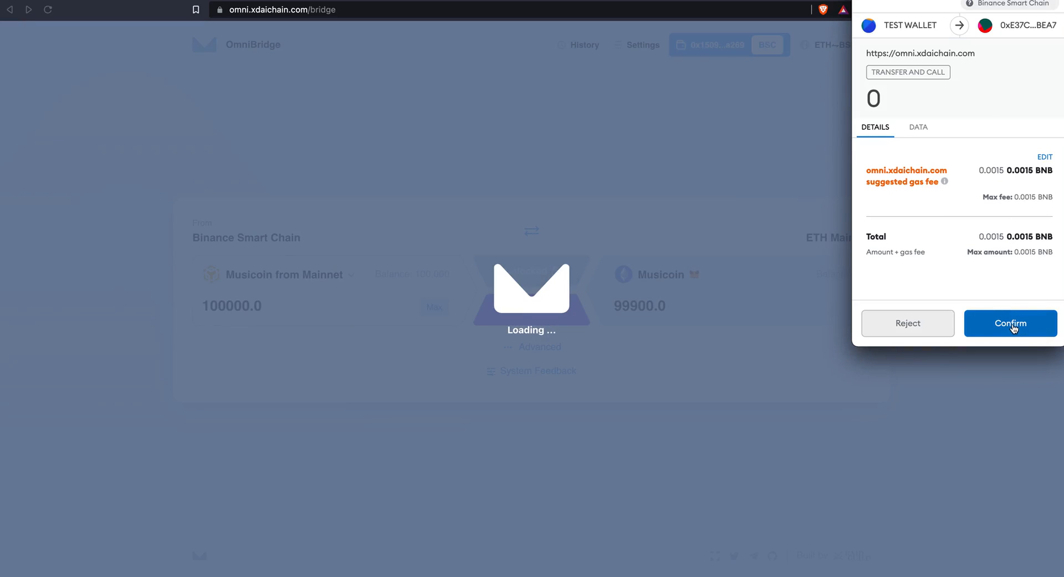
pyautogui.click(1011, 324)
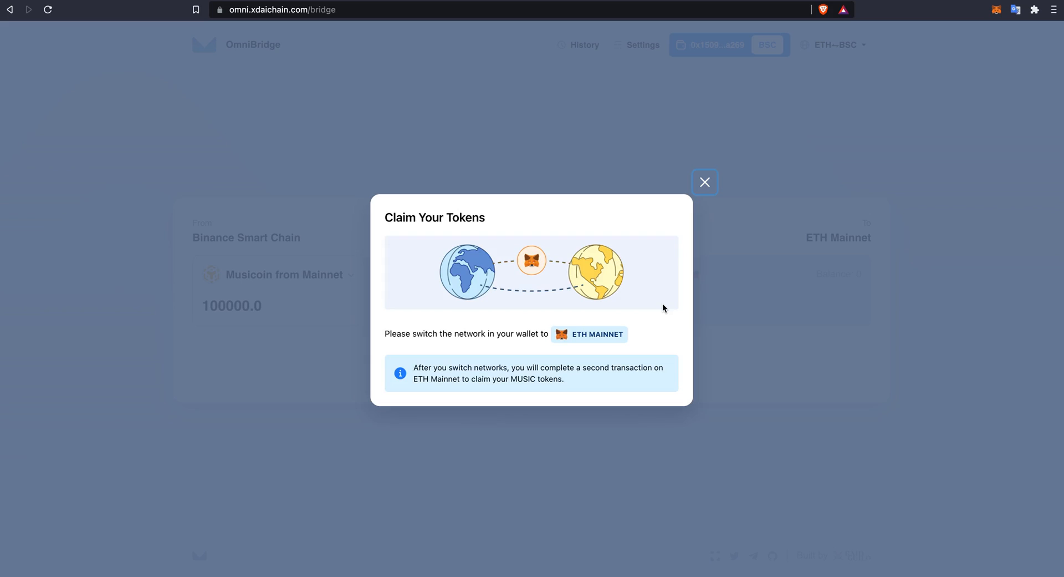
pyautogui.moveTo(605, 334)
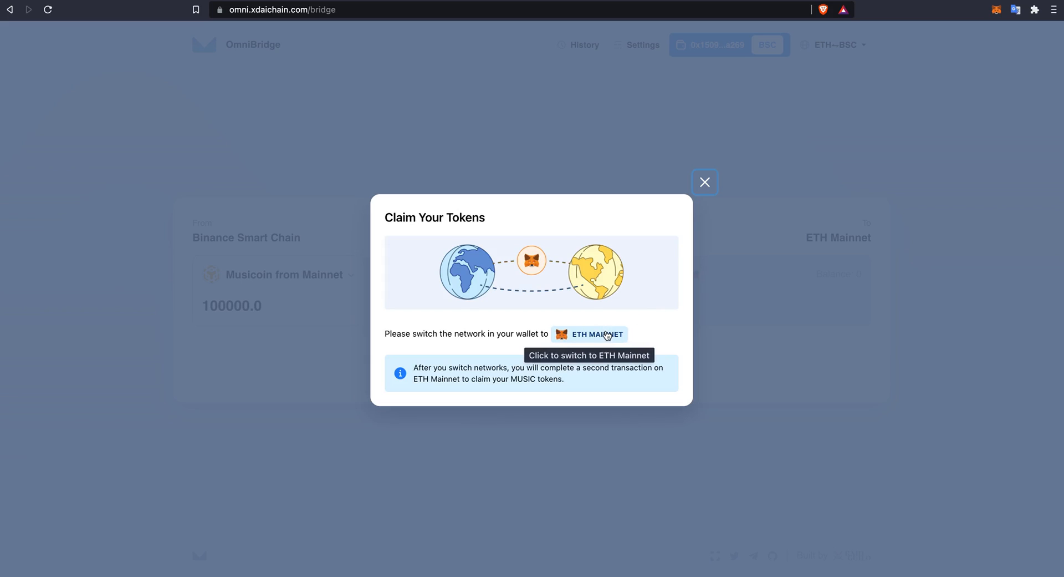
pyautogui.moveTo(608, 338)
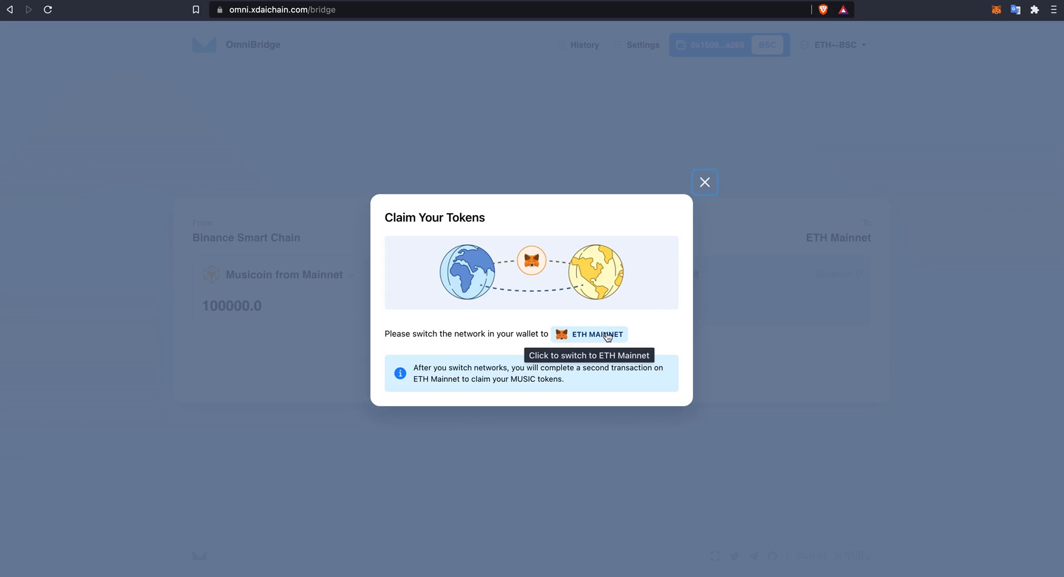
# Step: Switch the MetaMask wallet back to ETH Mainnet
pyautogui.click(597, 334)
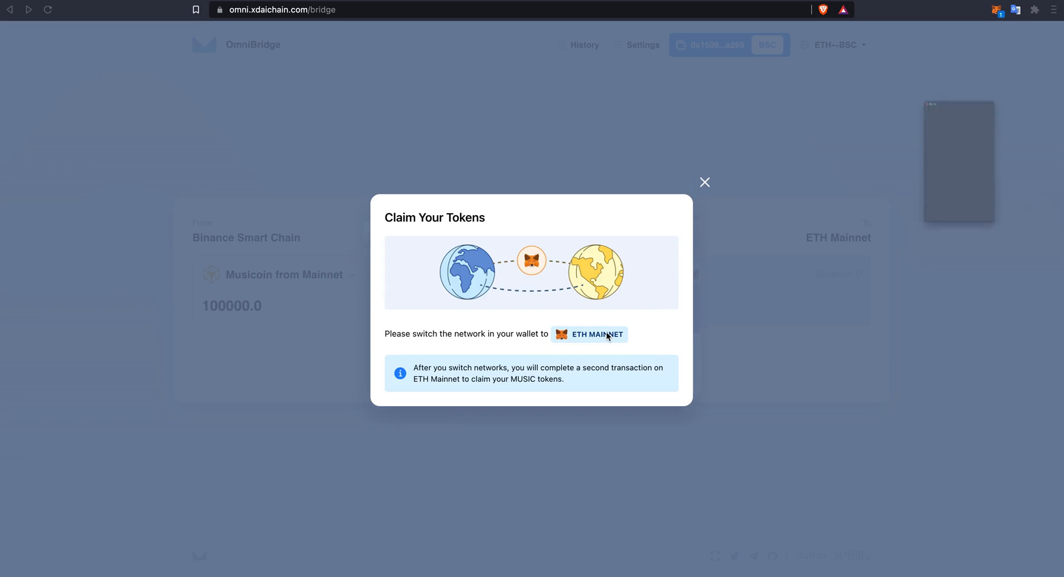
pyautogui.click(596, 334)
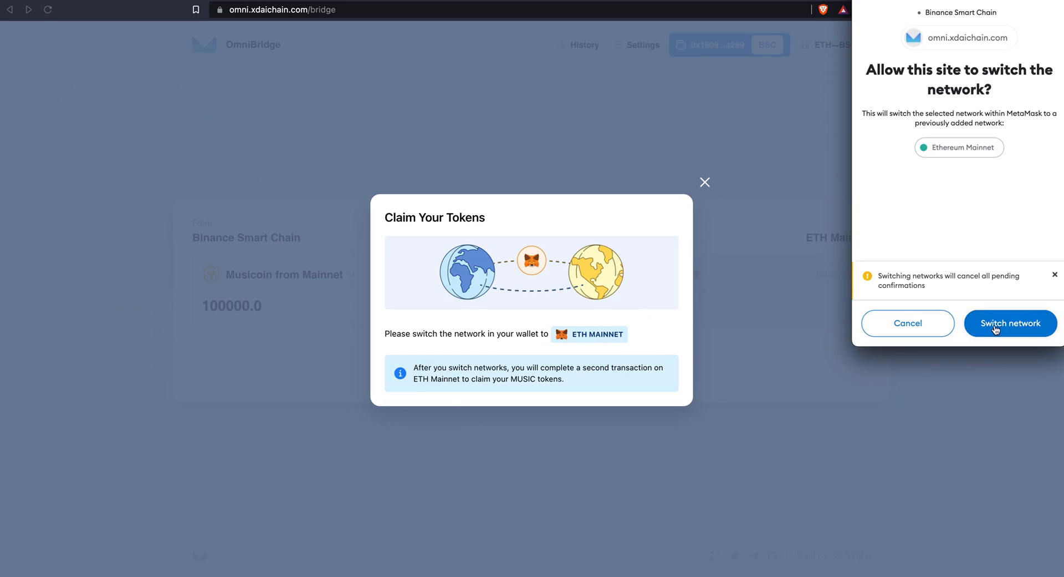
pyautogui.click(1011, 324)
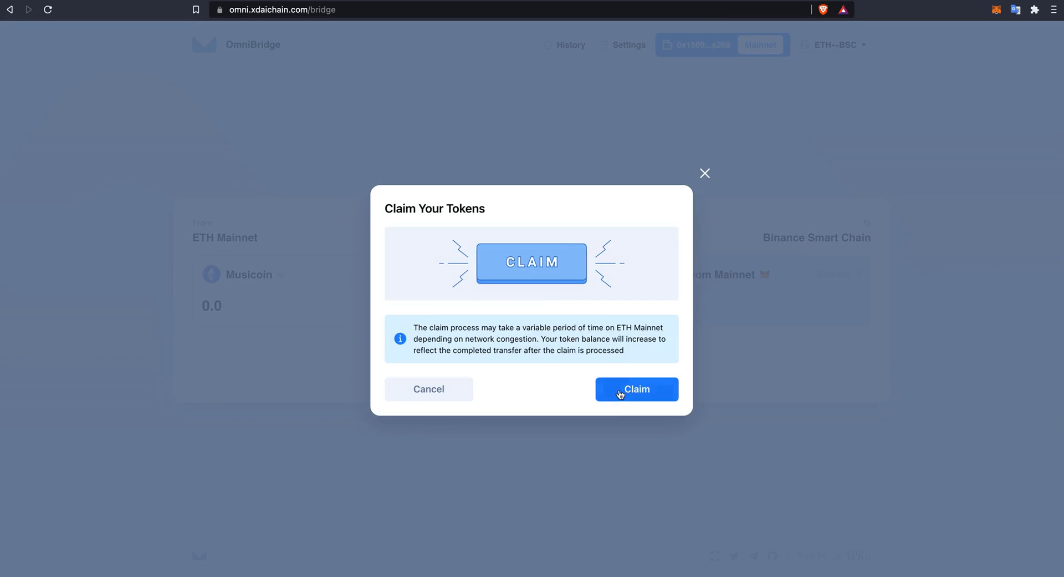
# Step: Claim the MUSIC on Mainnet, then enter the full 99,900 balance as the amount
pyautogui.click(636, 389)
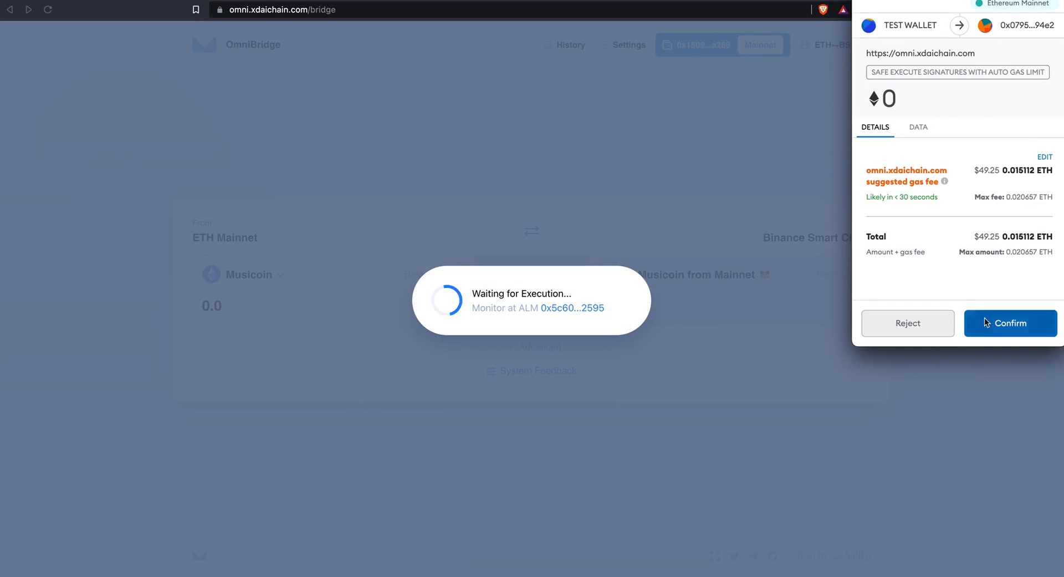
pyautogui.click(1011, 323)
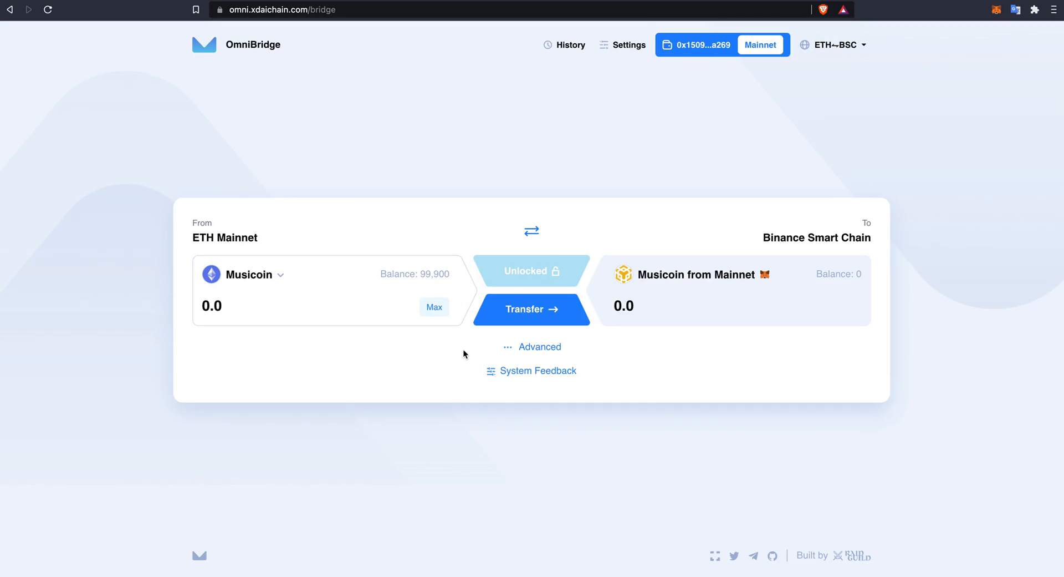
pyautogui.click(434, 307)
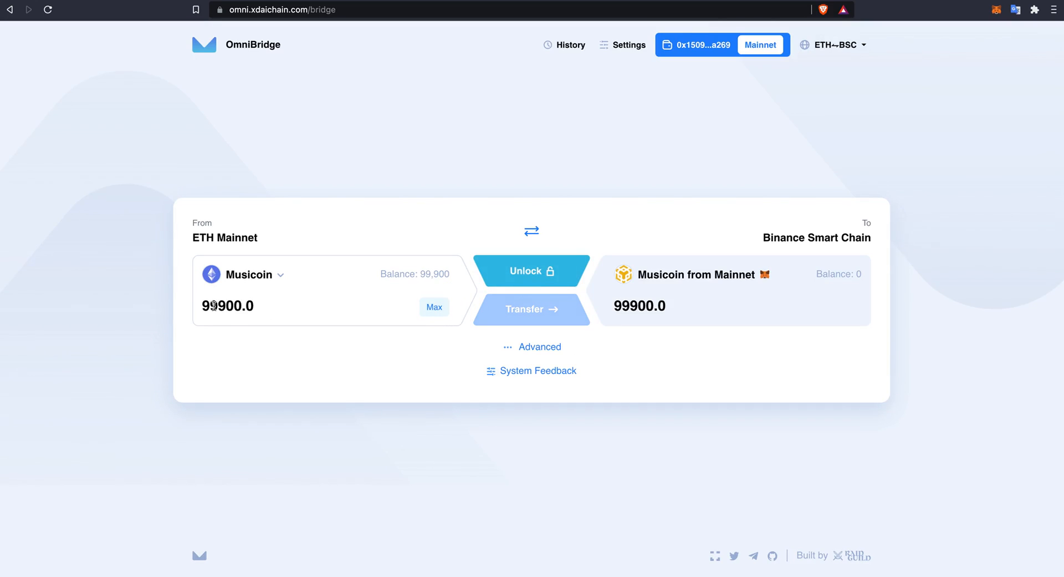
pyautogui.doubleClick(228, 306)
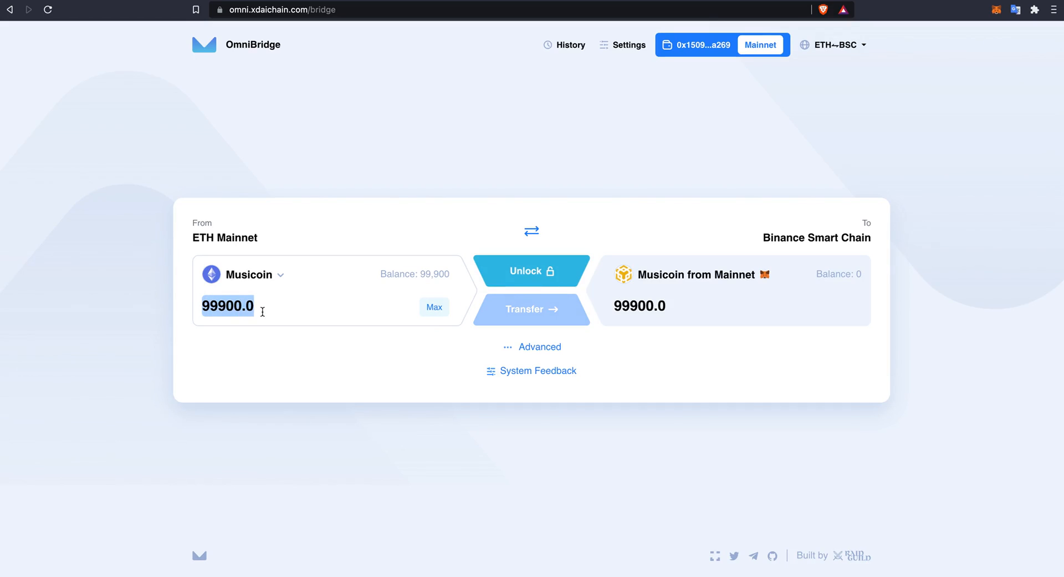